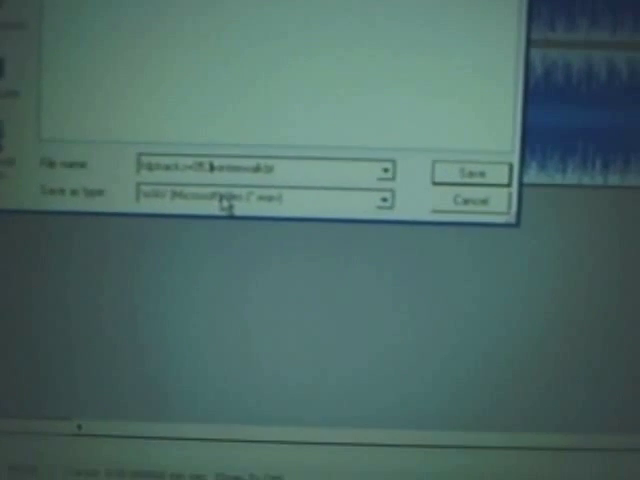
- Export the backing track as a 'WAV (Microsoft) 16 bit PCM' file
{"action": "left_click", "coordinate": [472, 168]}
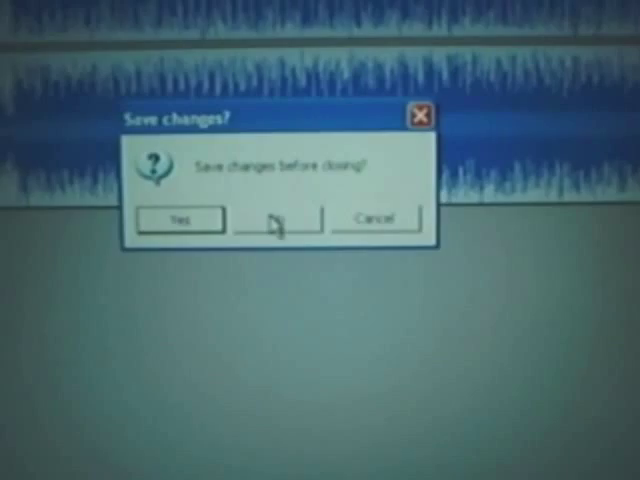
- Answer No to the 'Save changes?' prompt so Audacity closes without saving the project
{"action": "left_click", "coordinate": [276, 220]}
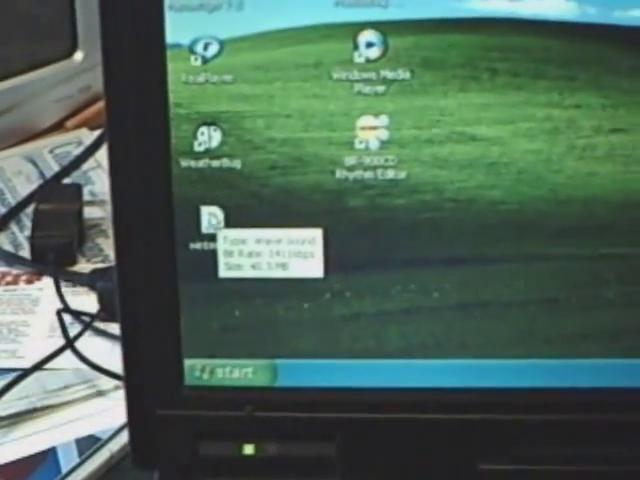